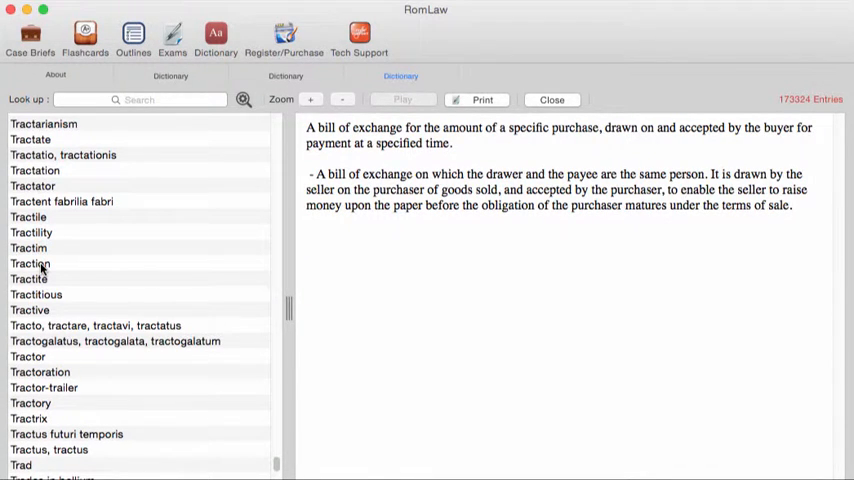
Display the Traction, Tractite, Tractive and Tractor definitions one after another from the word list.
left_click(30, 264)
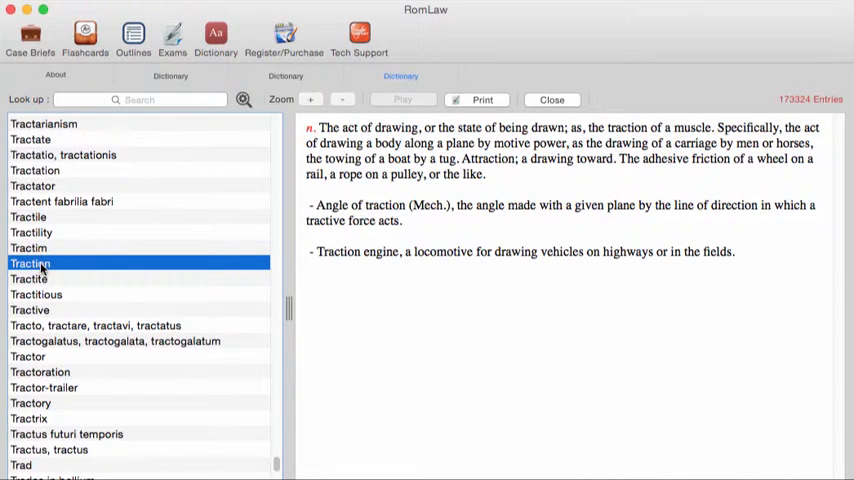
mouse_move(72, 260)
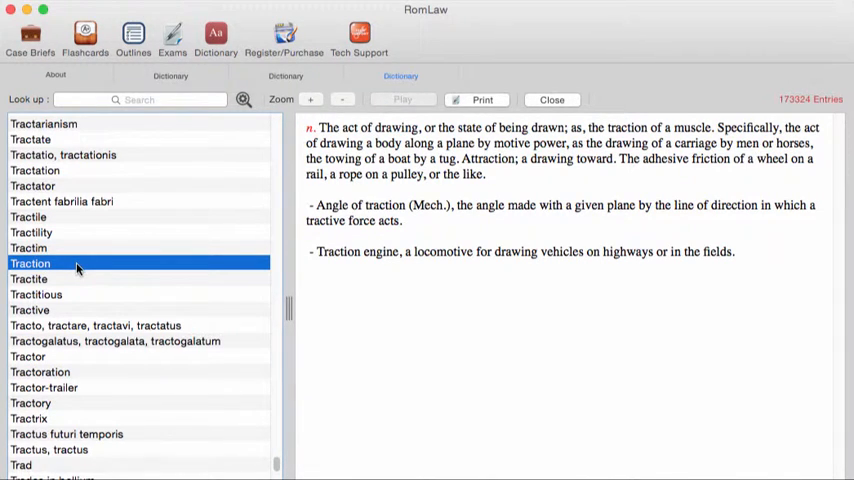
left_click(30, 278)
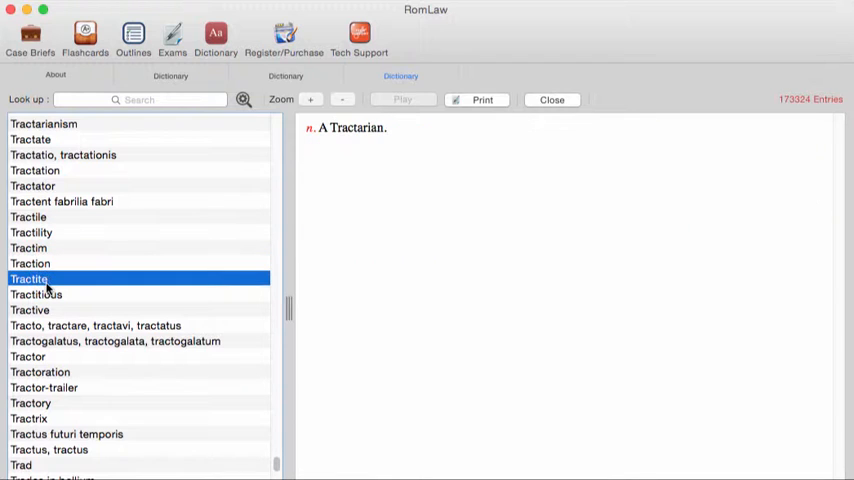
left_click(30, 310)
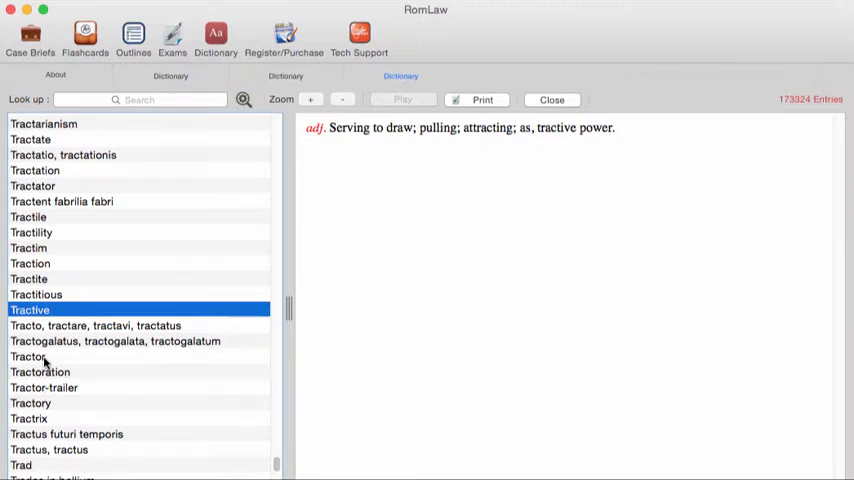
left_click(30, 356)
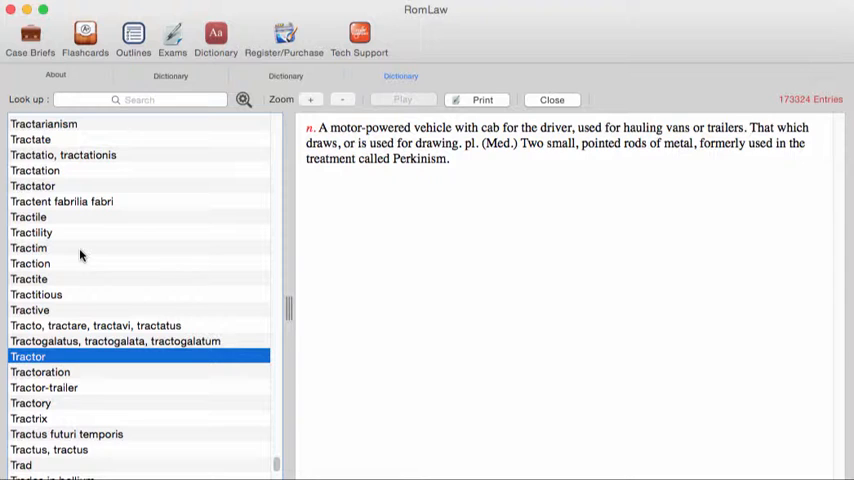
mouse_move(424, 130)
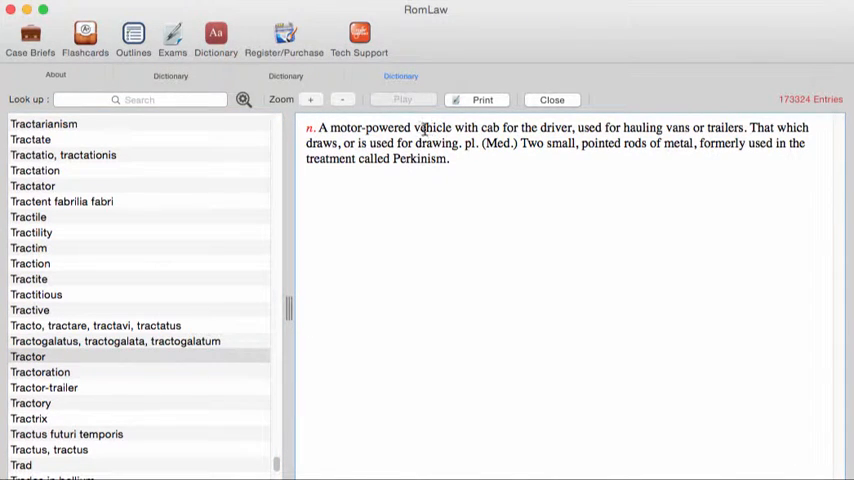
Look up 'vehicle' from the definition text and display the Vehicle entry.
double_click(430, 128)
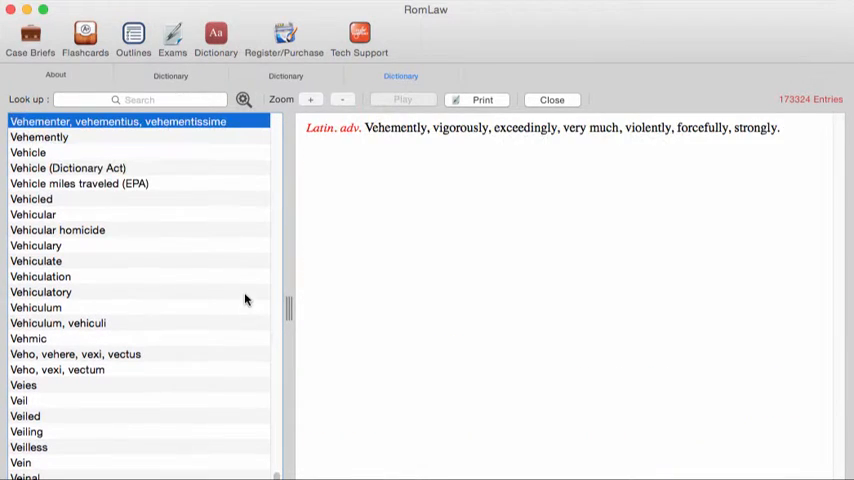
left_click(30, 152)
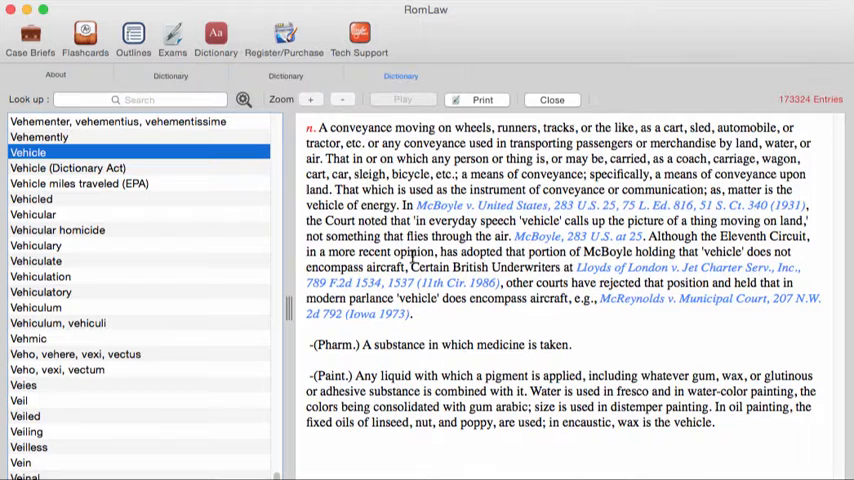
mouse_move(690, 214)
type("battered wife syndrome")
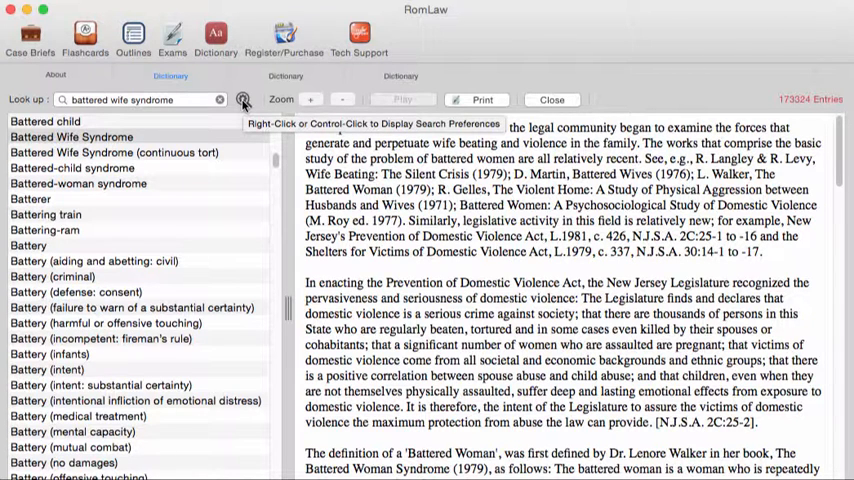
Set phrase search for battered wife syndrome, read Frye test, then return to Battered Wife Syndrome.
right_click(242, 100)
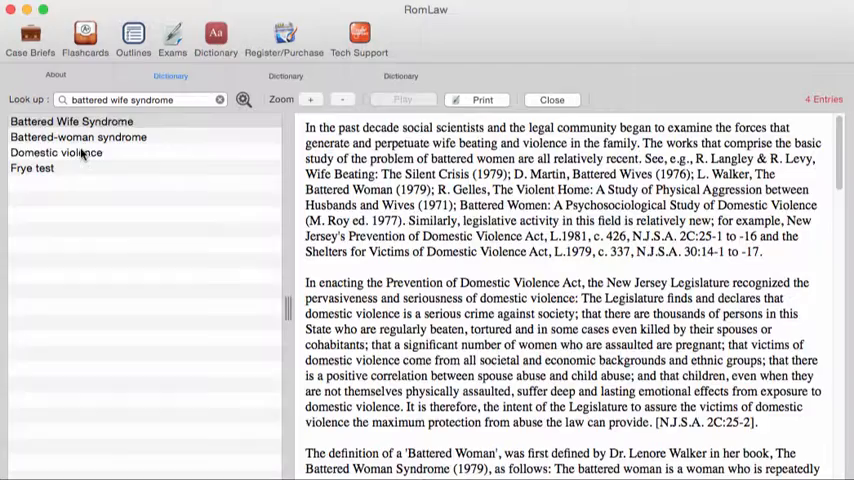
left_click(32, 168)
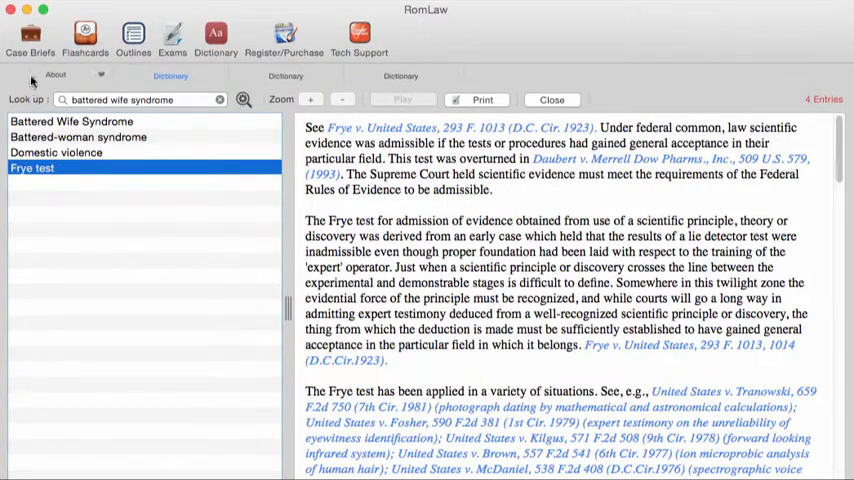
left_click(72, 120)
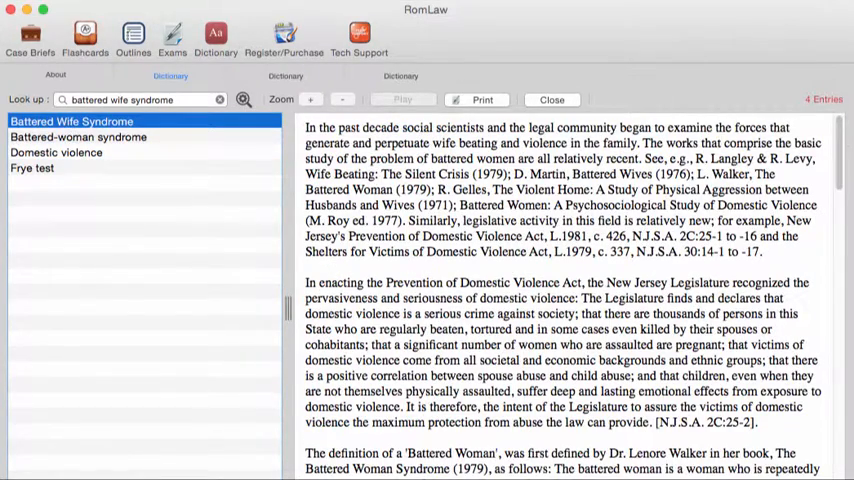
scroll("down", 3)
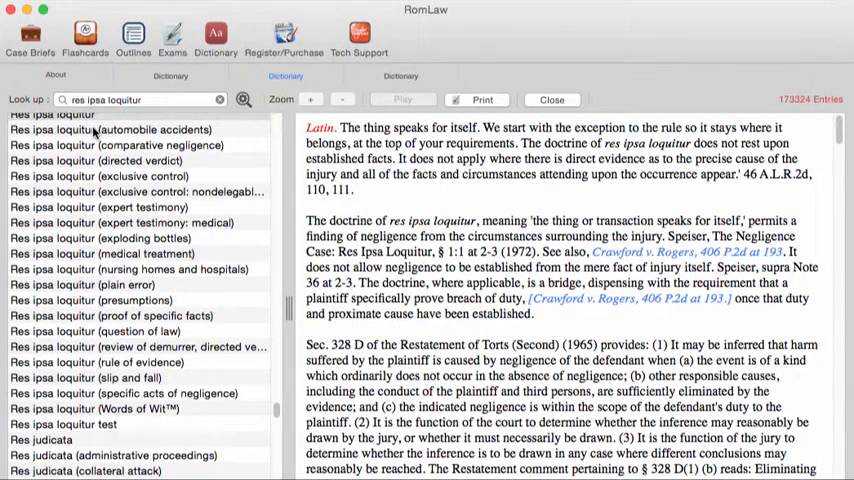
Read the expert testimony and expert testimony: medical entries, then list the 41 res ipsa loquitur entries.
left_click(100, 160)
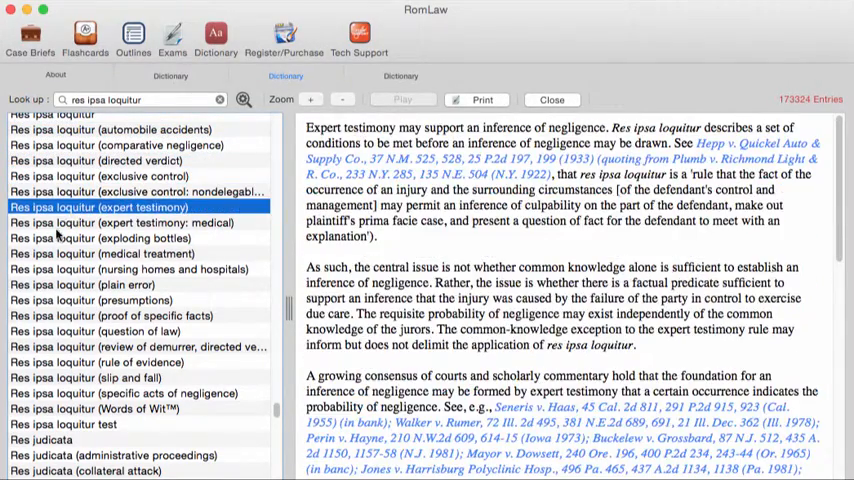
left_click(124, 222)
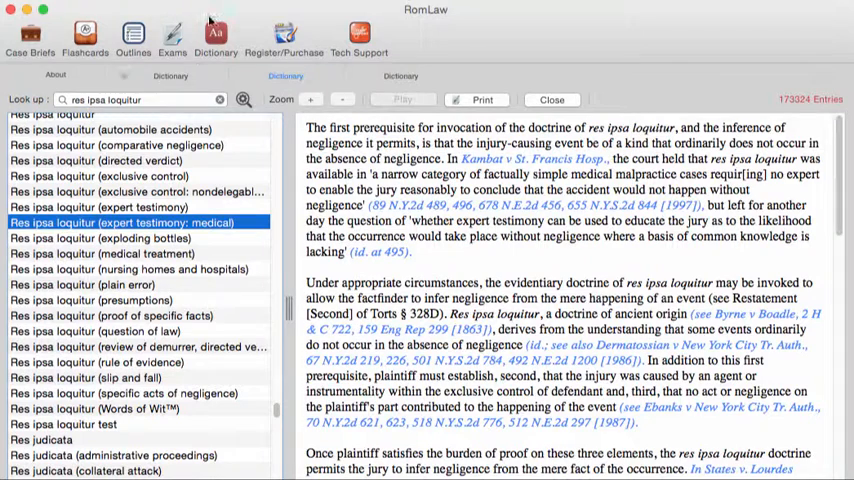
left_click(244, 100)
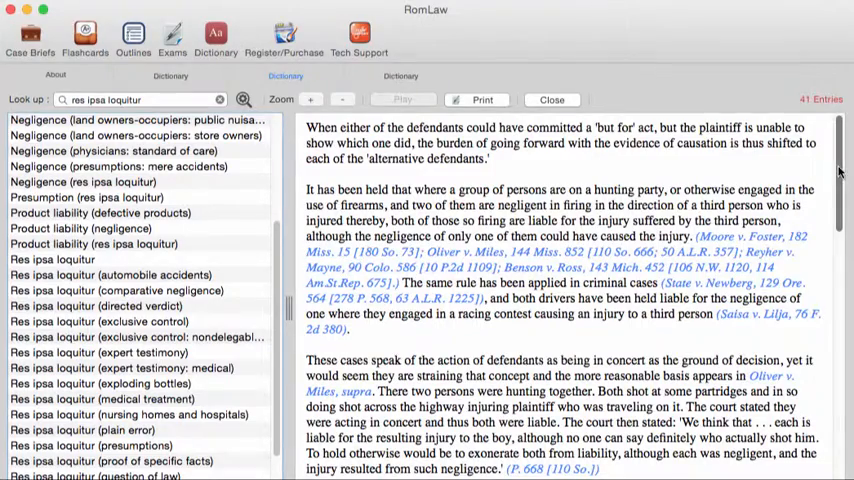
Display the Product liability (res ipsa loquitur) entry with the phrase highlighted in its text.
scroll("down", 3)
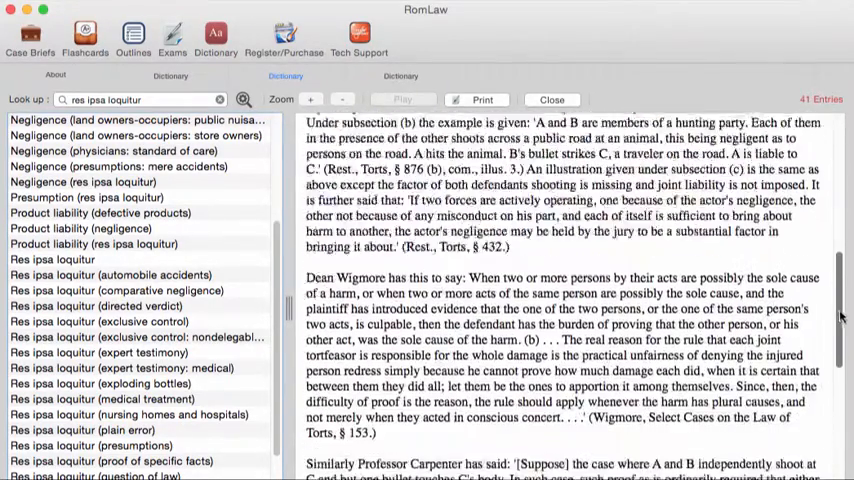
scroll("down", 3)
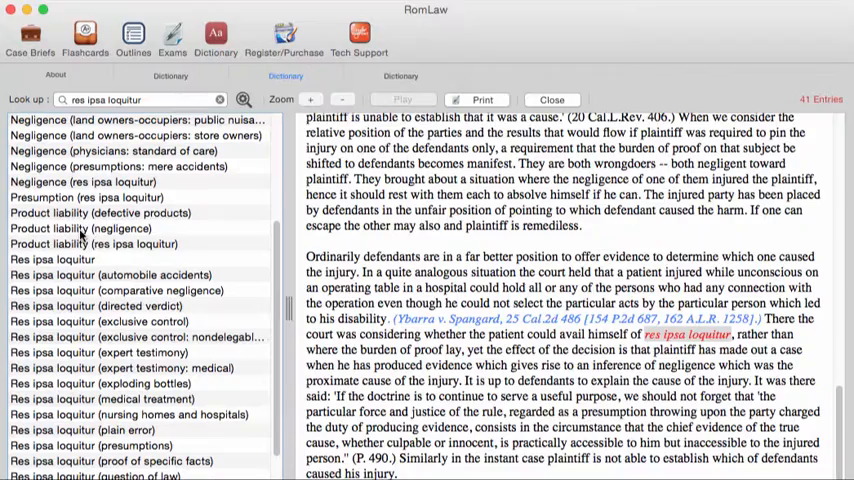
left_click(94, 244)
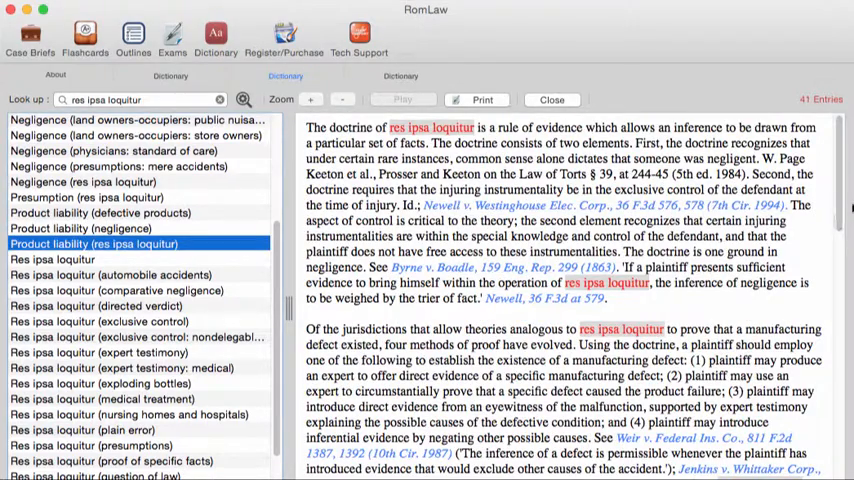
scroll("down", 3)
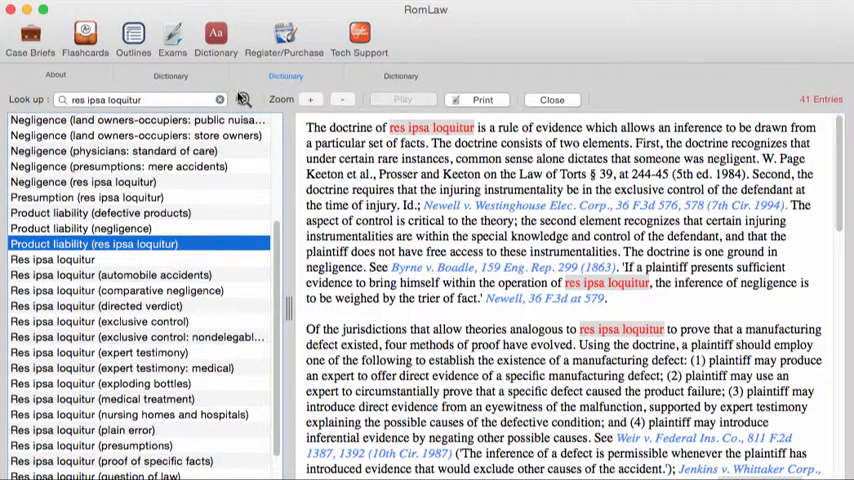
Look up doctrine and read Doctrine of after acquired title, Doctrine of election and Doctrine of divisibility.
left_click(242, 100)
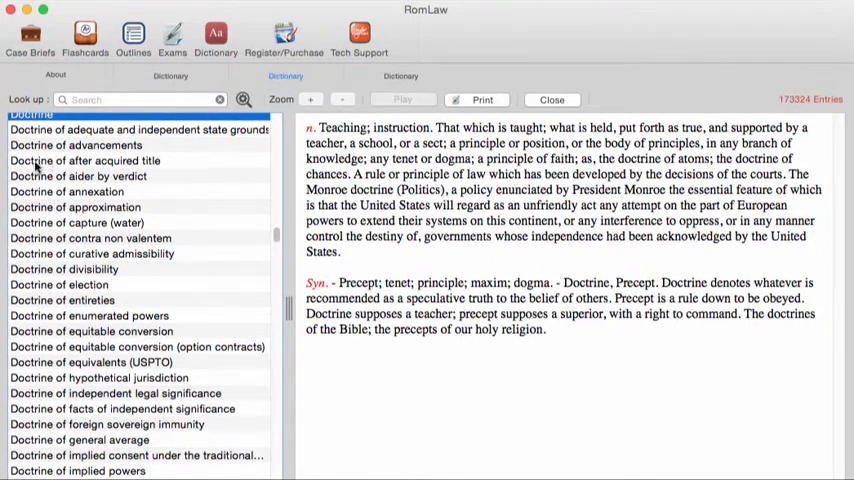
left_click(84, 160)
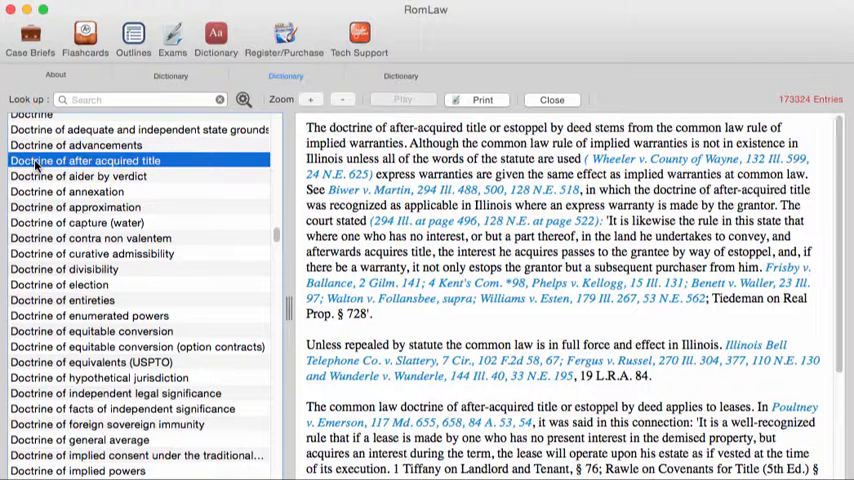
mouse_move(90, 292)
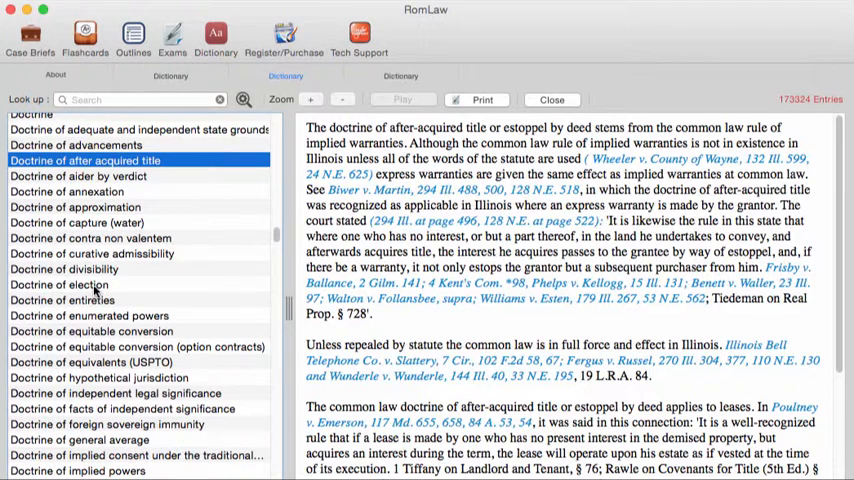
left_click(58, 284)
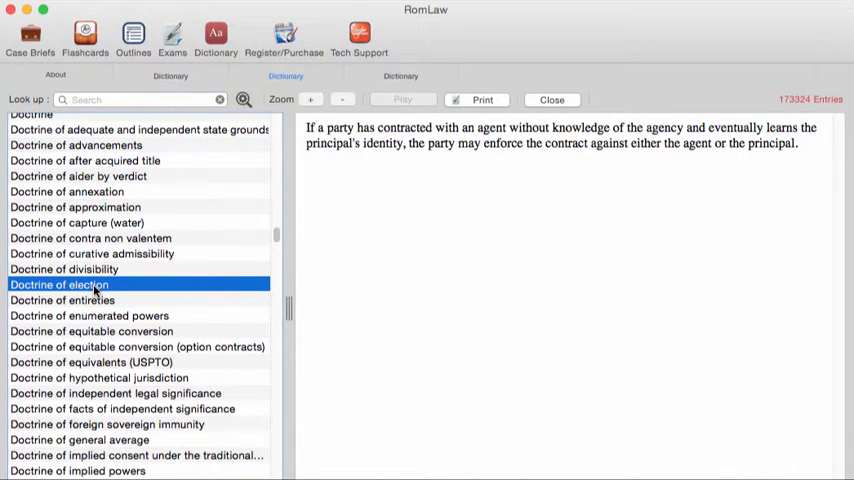
left_click(64, 268)
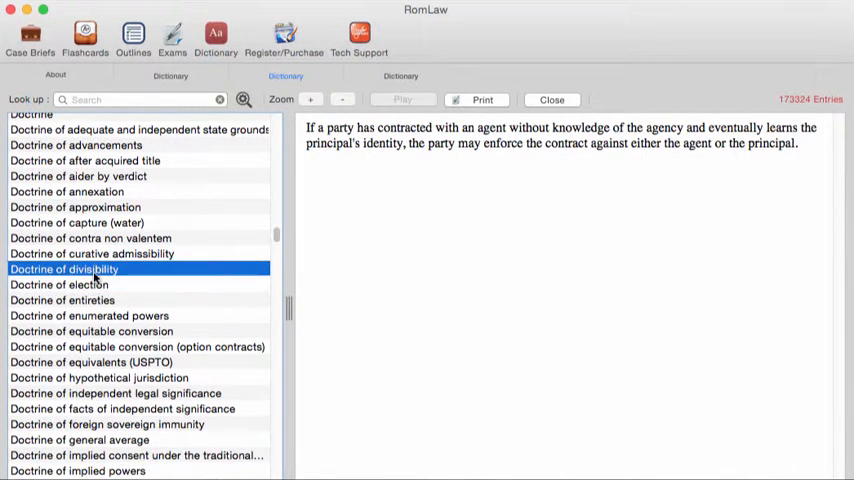